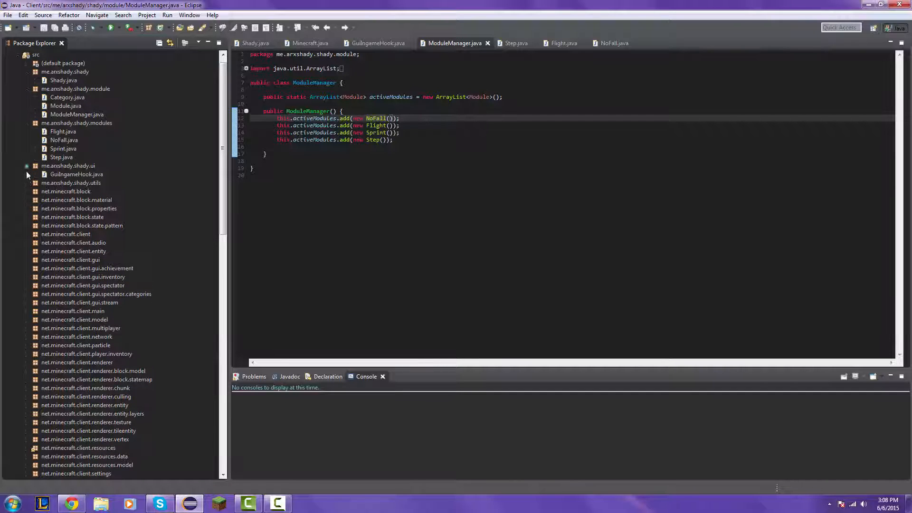
- Create an empty Brightness class in the me.arxshady.shady.modules package
{"action": "left_click", "coordinate": [68, 165]}
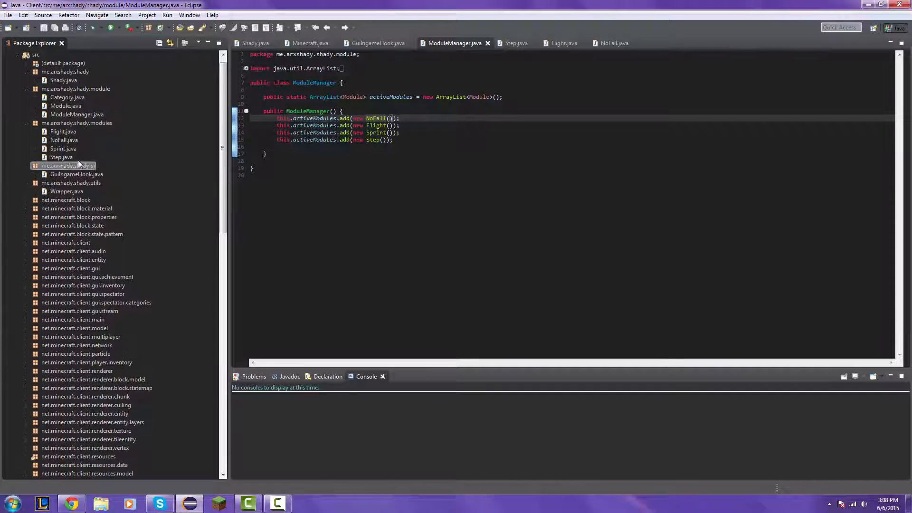
{"action": "left_click", "coordinate": [76, 122]}
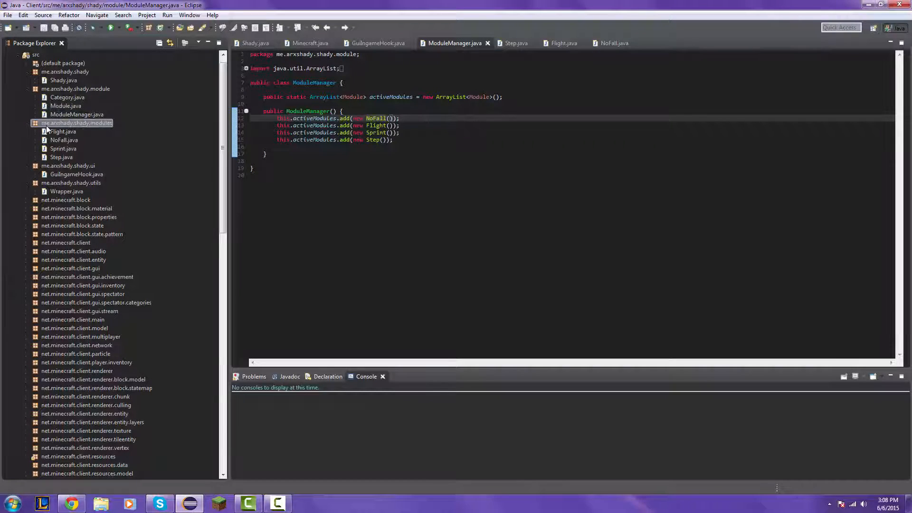
{"action": "left_click", "coordinate": [75, 123]}
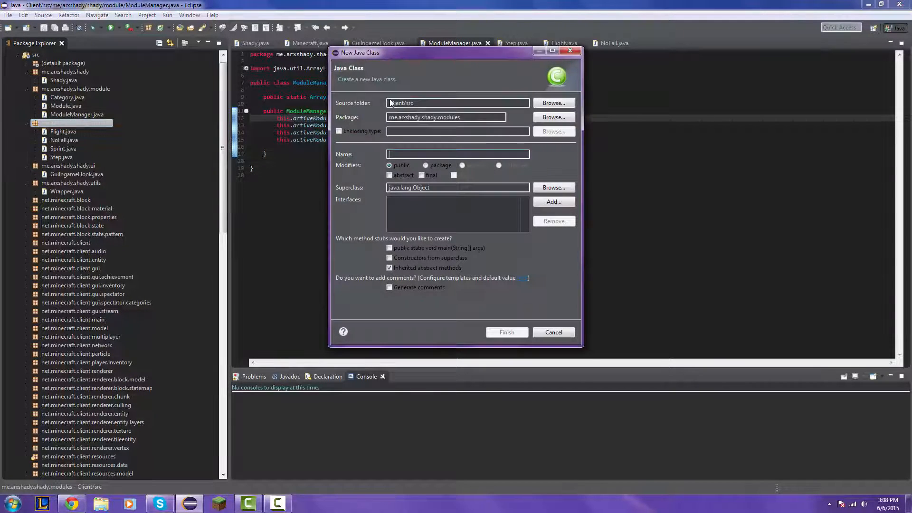
{"action": "left_click", "coordinate": [506, 332]}
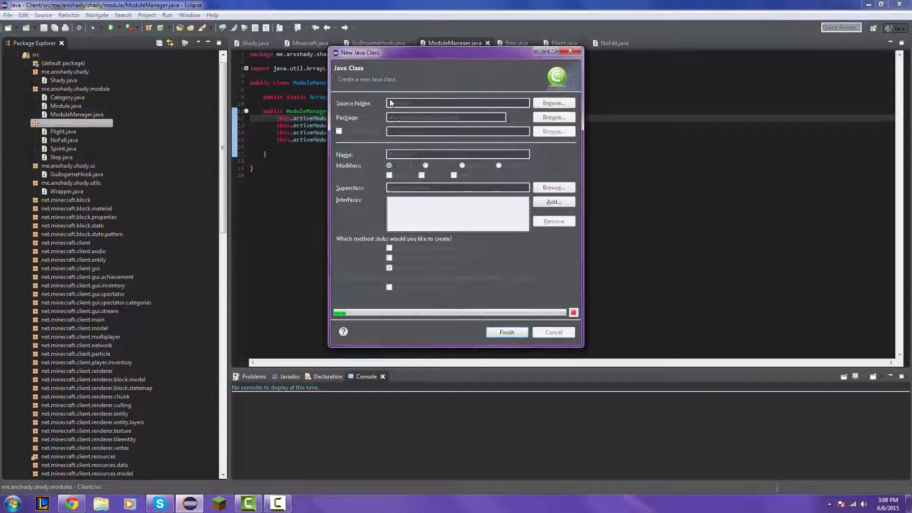
{"action": "left_click", "coordinate": [506, 332]}
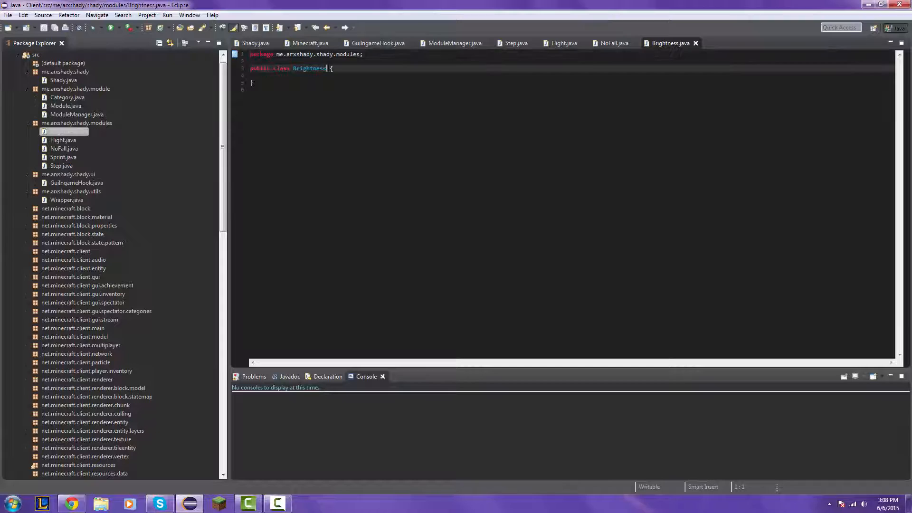
- Make Brightness extend Module with constructor super("Brightness", Keyboard.KEY_B, Category.WORLD)
{"action": "type", "text": "extends"}
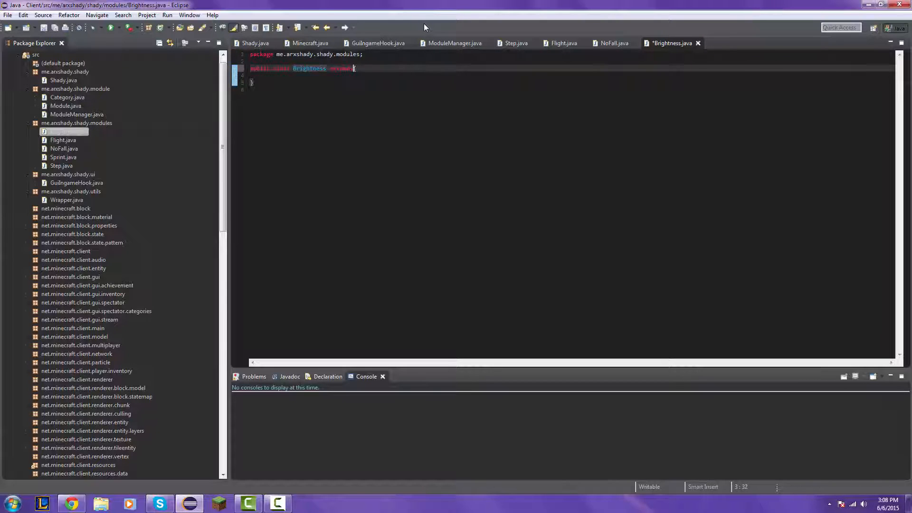
{"action": "type", "text": "Module{"}
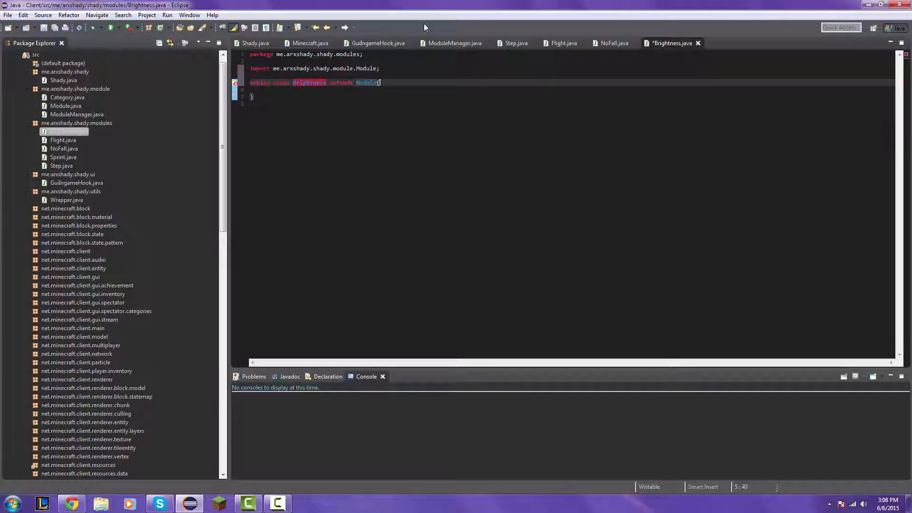
{"action": "key", "text": "Return"}
{"action": "type", "text": "public Brightn"}
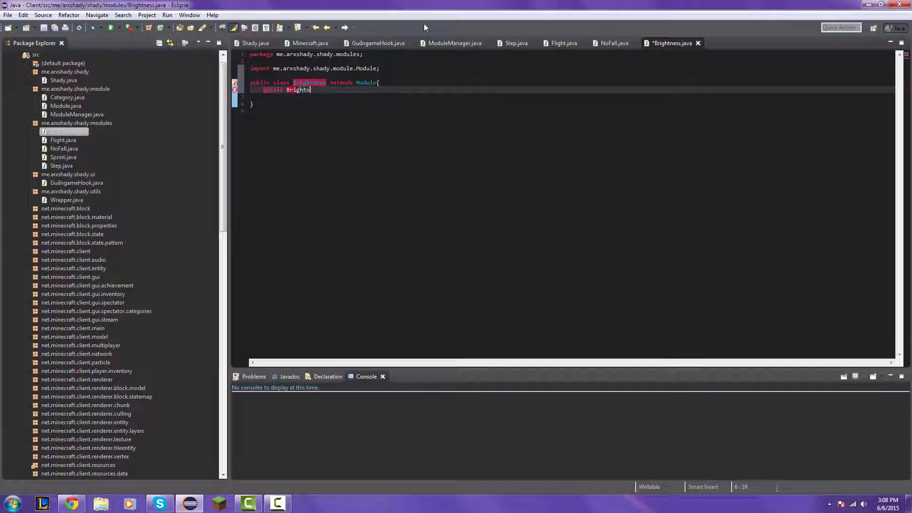
{"action": "type", "text": "ess(){"}
{"action": "type", "text": "super(\""}
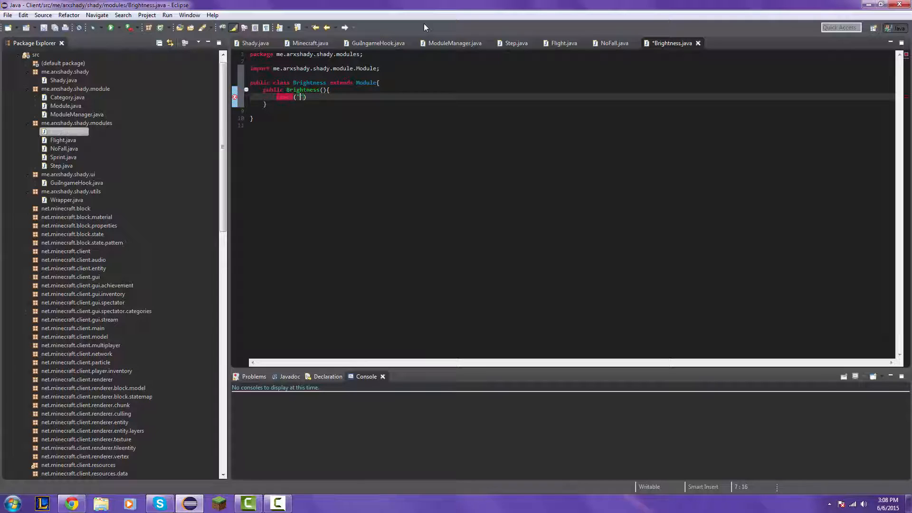
{"action": "type", "text": "Brightness"}
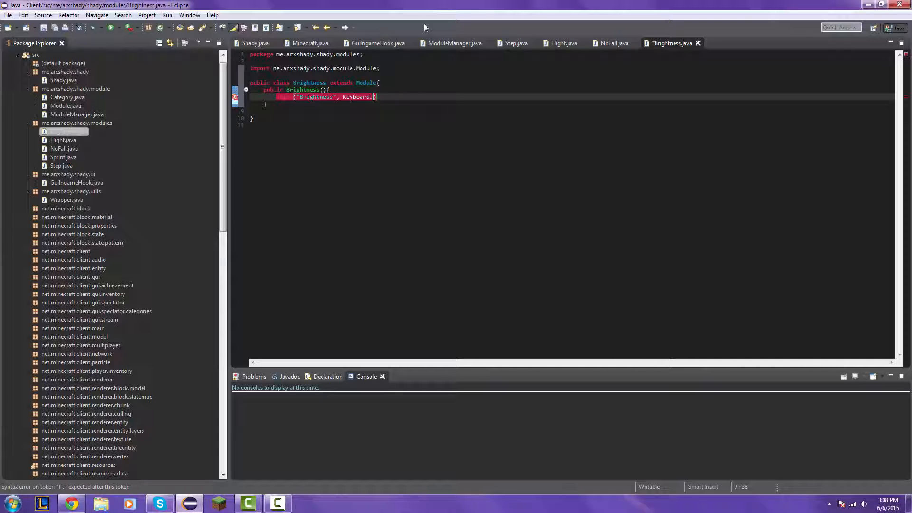
{"action": "type", "text": "KEY_"}
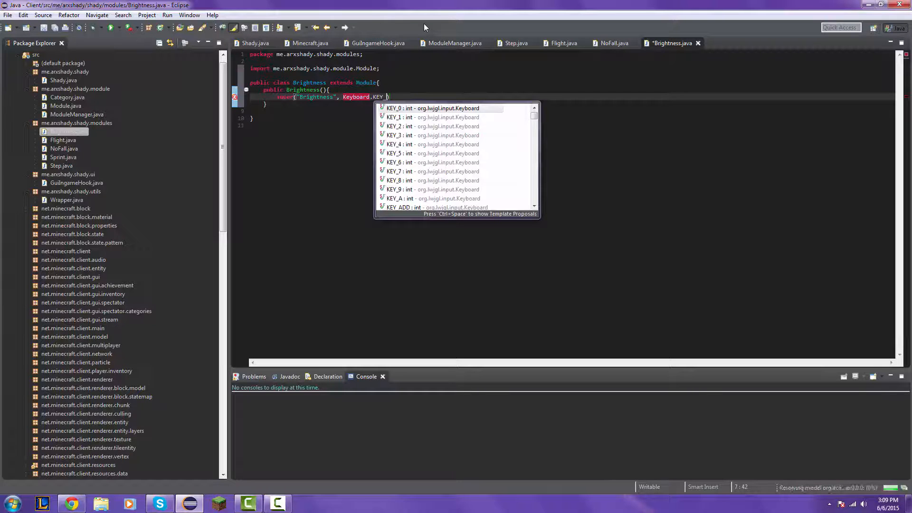
{"action": "type", "text": "B"}
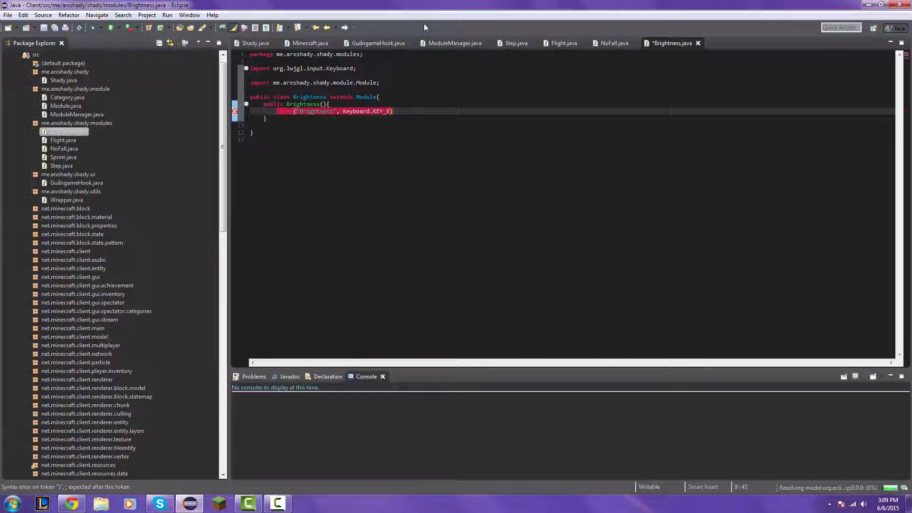
{"action": "type", "text": ", Category"}
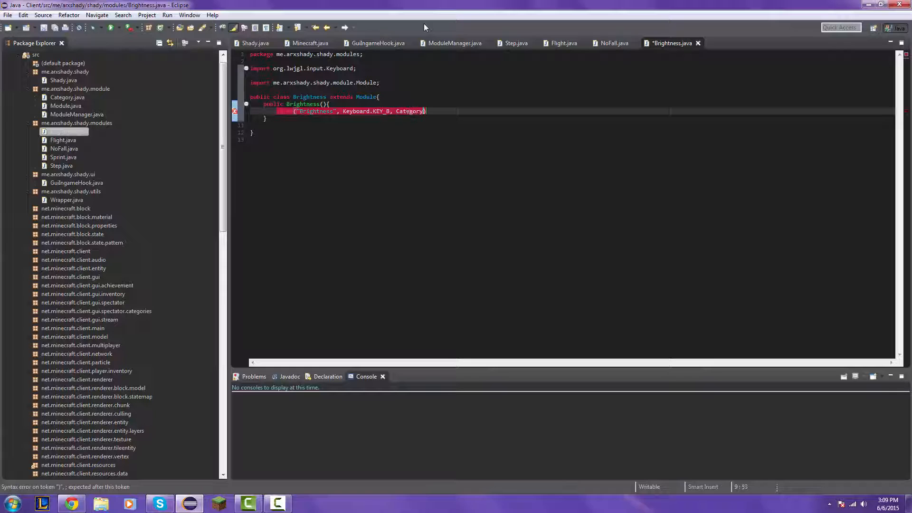
{"action": "type", "text": ".WORLD"}
{"action": "type", "text": "public void onUpdate"}
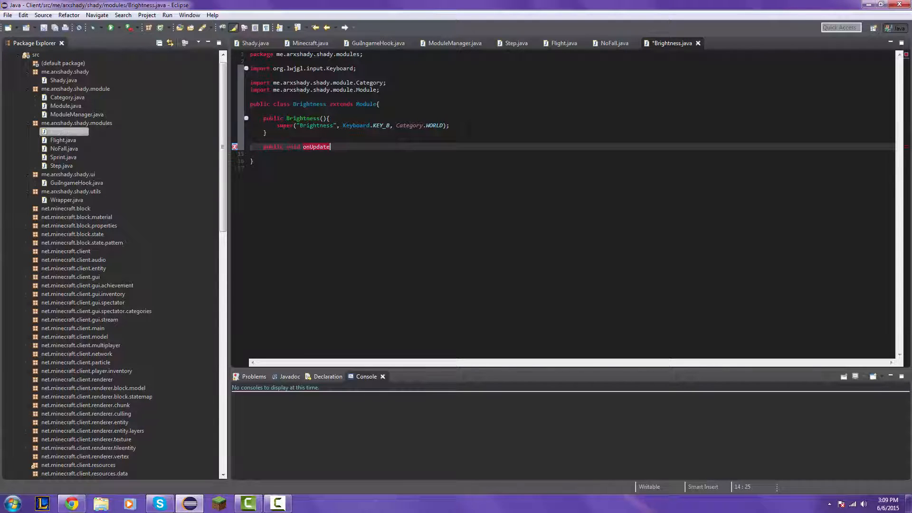
- Write onUpdate's if branch setting Wrapper.mc.gameSettings.gammaSetting to 10f
{"action": "type", "text": "(){"}
{"action": "type", "text": "if(this.getState("}
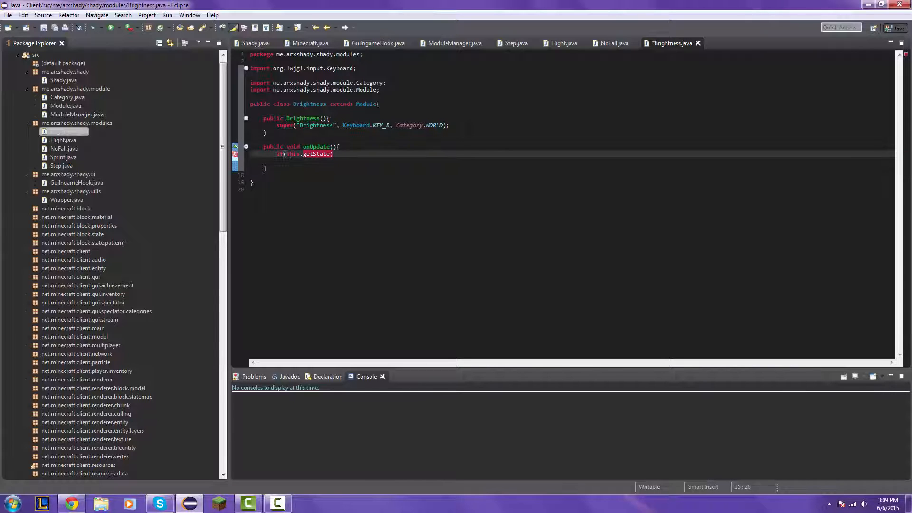
{"action": "type", "text": ")"}
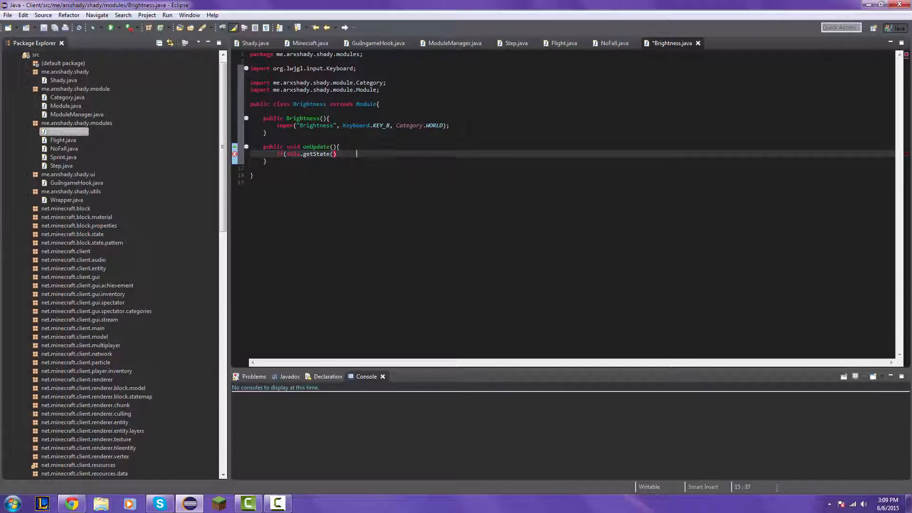
{"action": "type", "text": "{"}
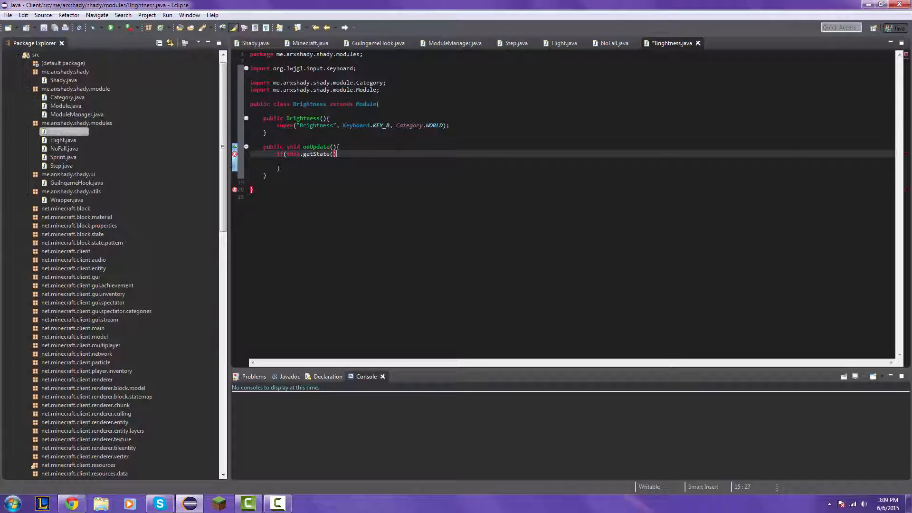
{"action": "type", "text": "{"}
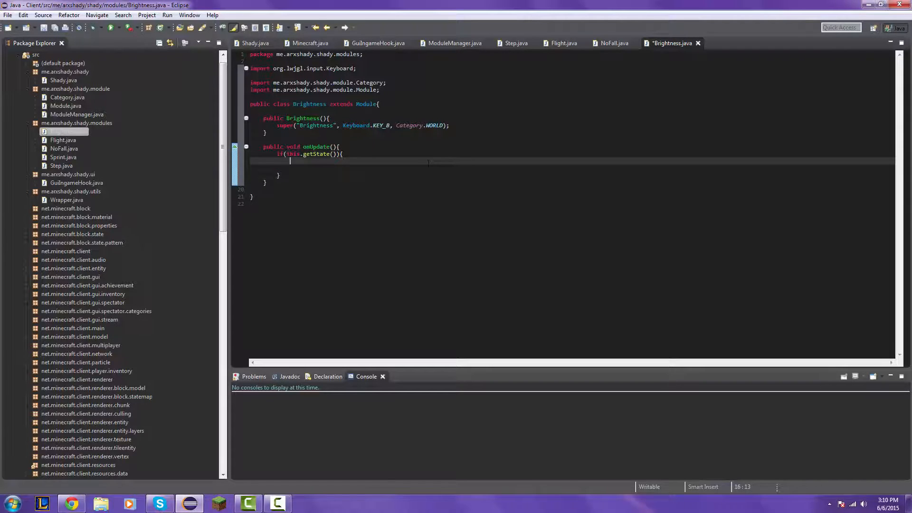
{"action": "type", "text": "Wrapper."}
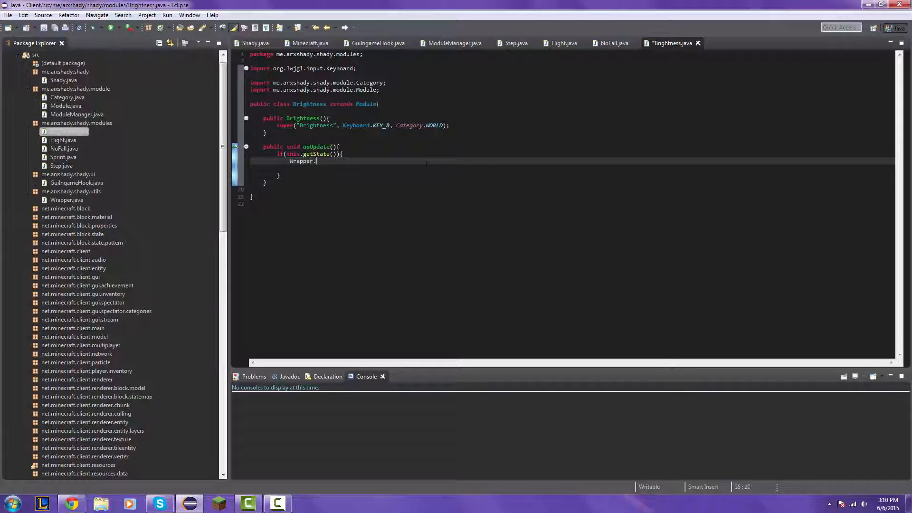
{"action": "type", "text": "mc.gameS"}
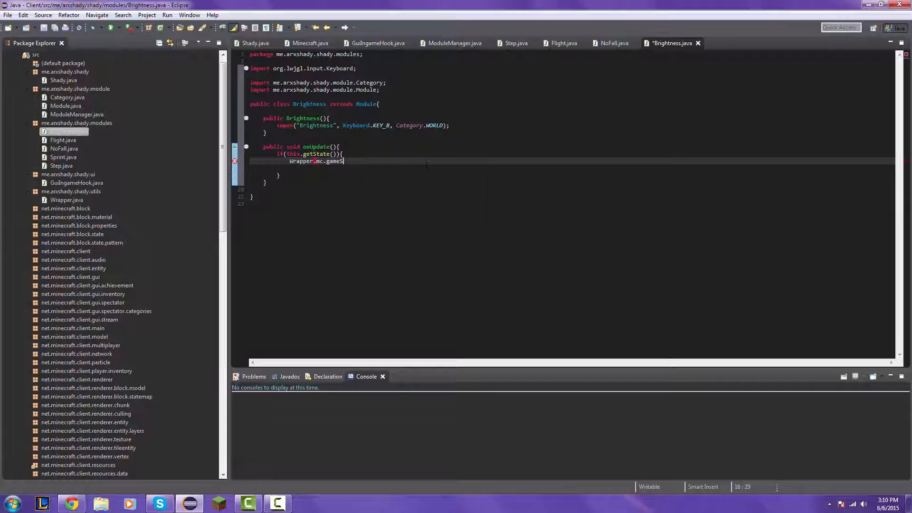
{"action": "type", "text": "ettings.gamma"}
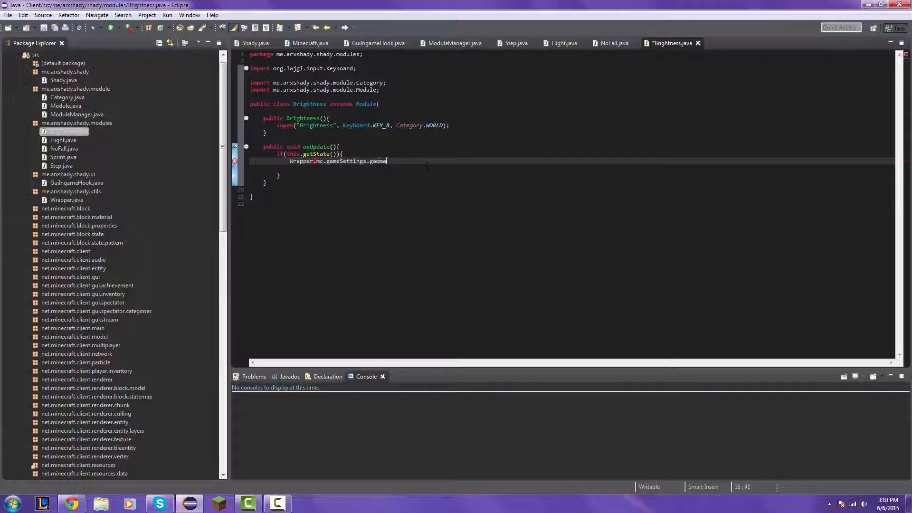
{"action": "type", "text": "Setting ="}
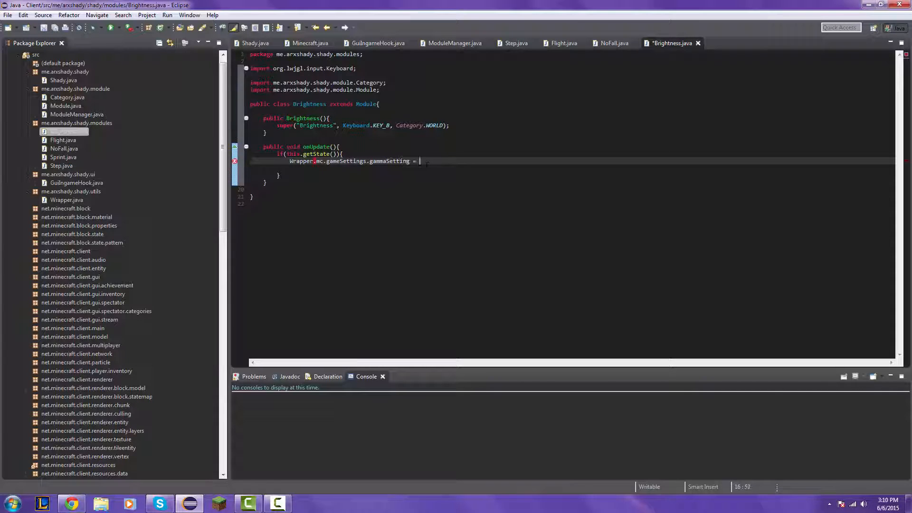
{"action": "type", "text": "10f;"}
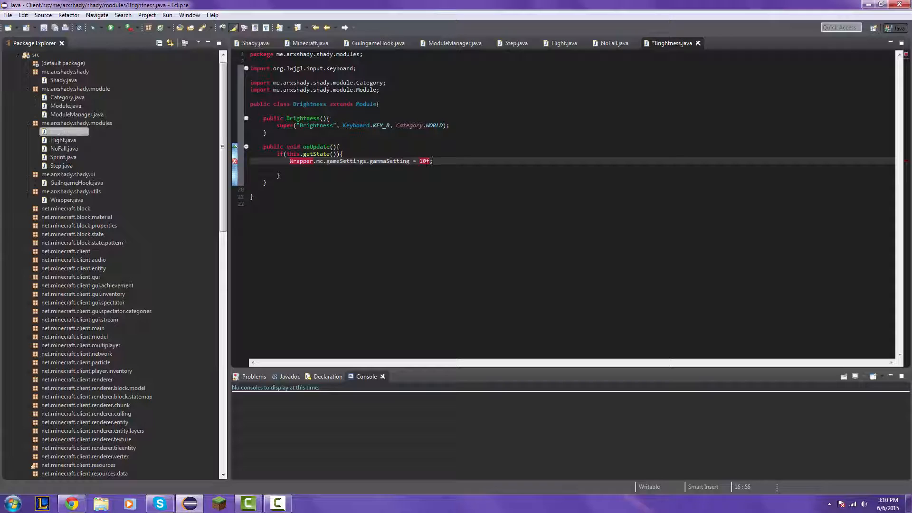
{"action": "key", "text": "Return"}
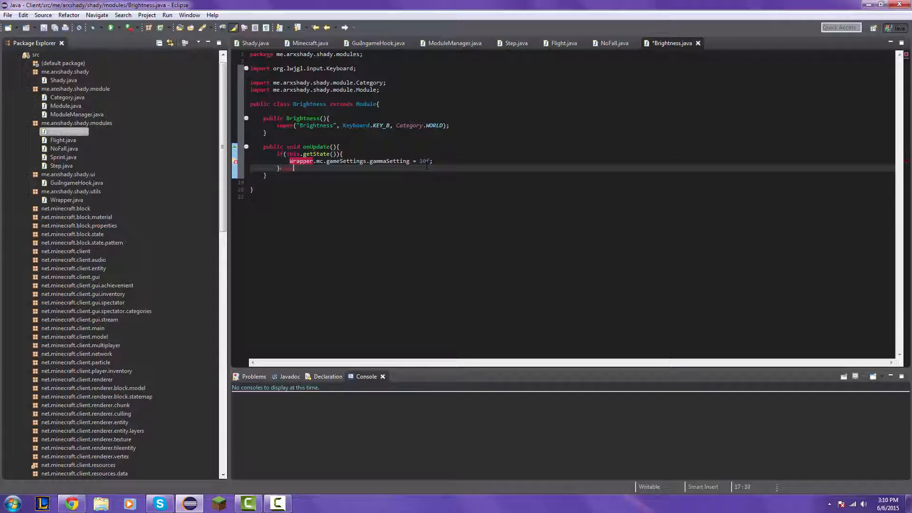
- Add an else branch setting gammaSetting back to 1f
{"action": "type", "text": "else{"}
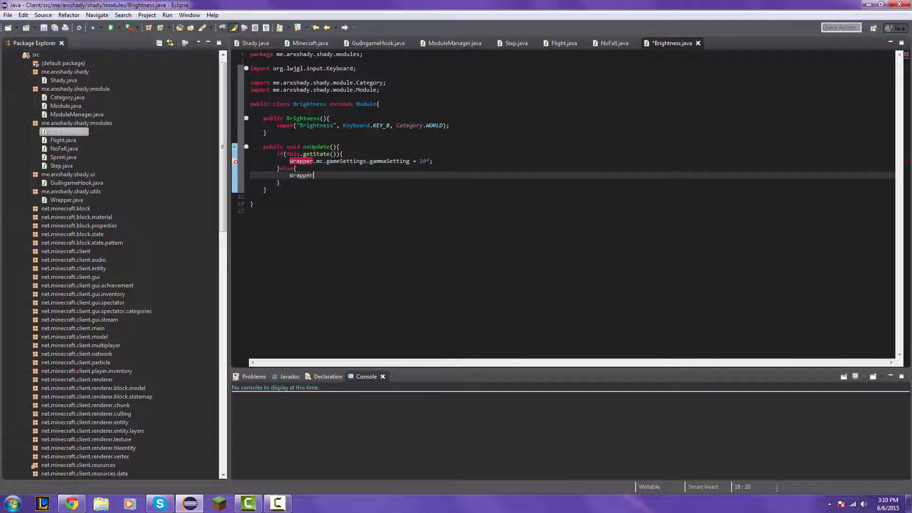
{"action": "type", "text": ".mc.gameSe"}
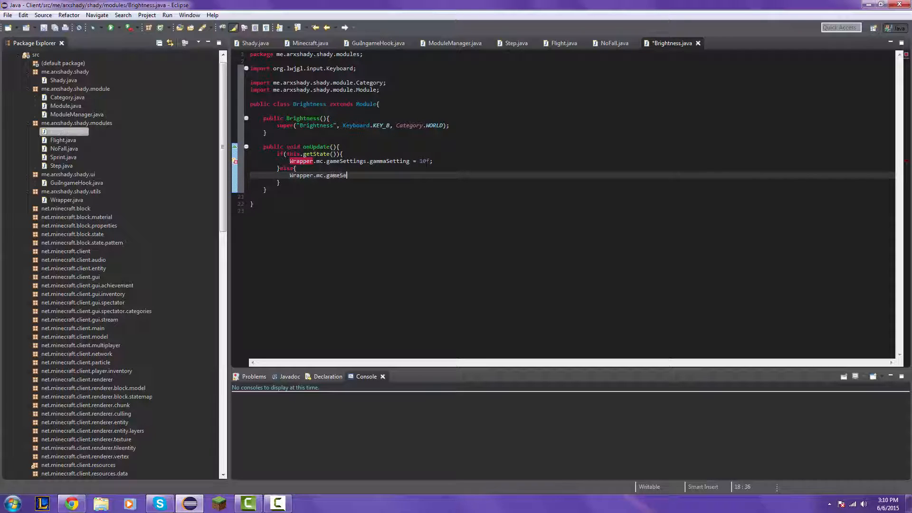
{"action": "type", "text": "tting"}
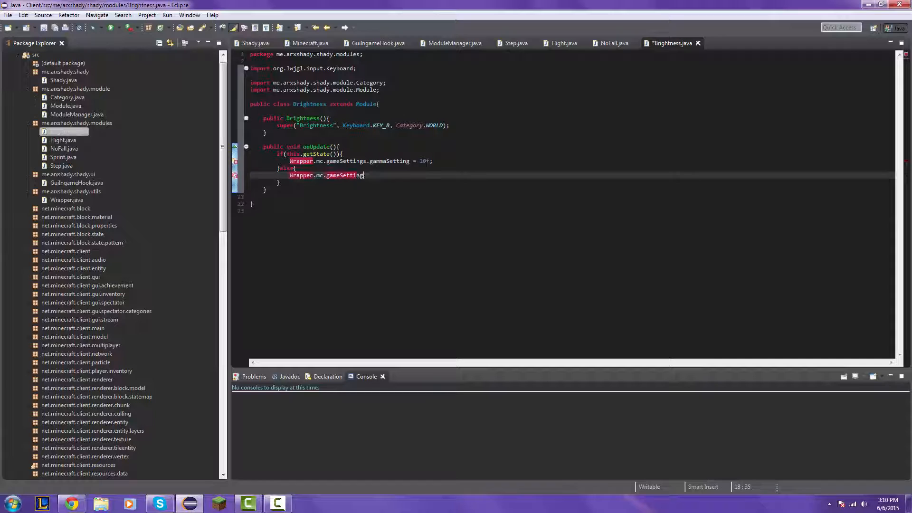
{"action": "type", "text": "s.gamma"}
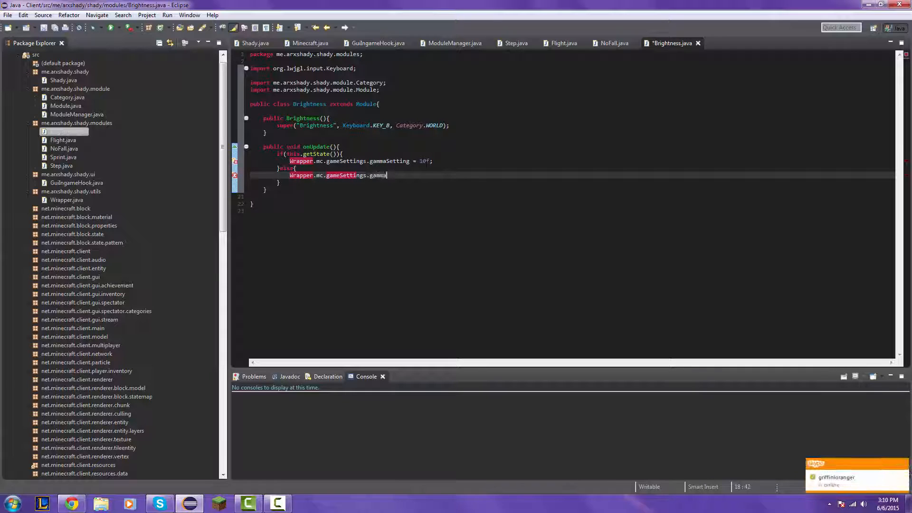
{"action": "type", "text": "Setting ="}
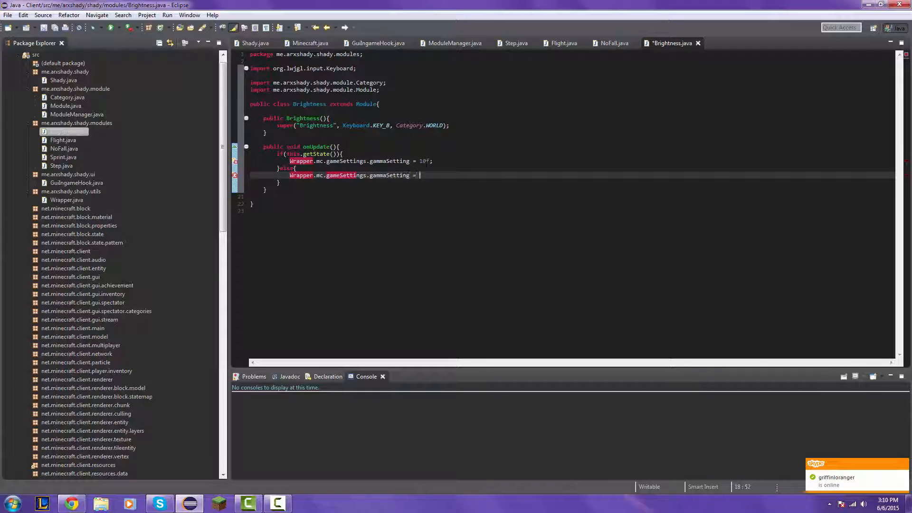
{"action": "type", "text": "1f"}
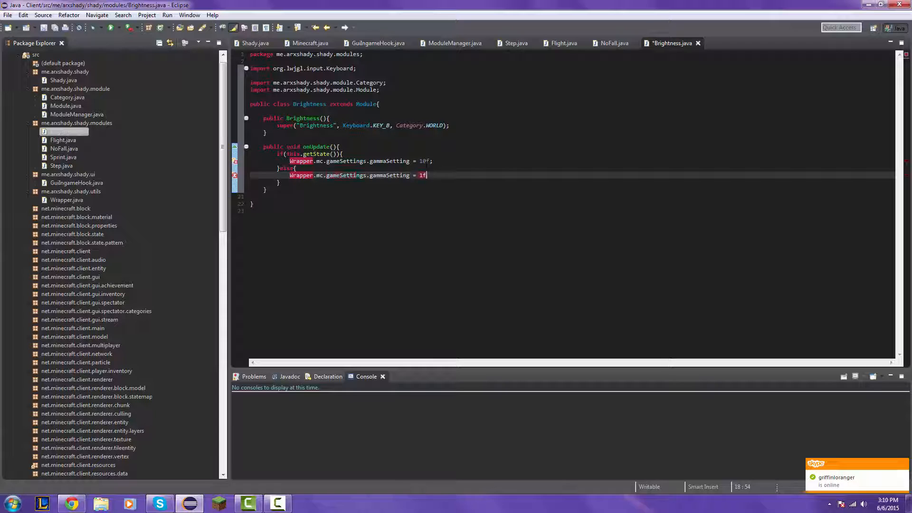
- Organize imports in Brightness.java, choosing me.arxshady.shady.utils.Wrapper
{"action": "key", "text": "Ctrl+Shift+O"}
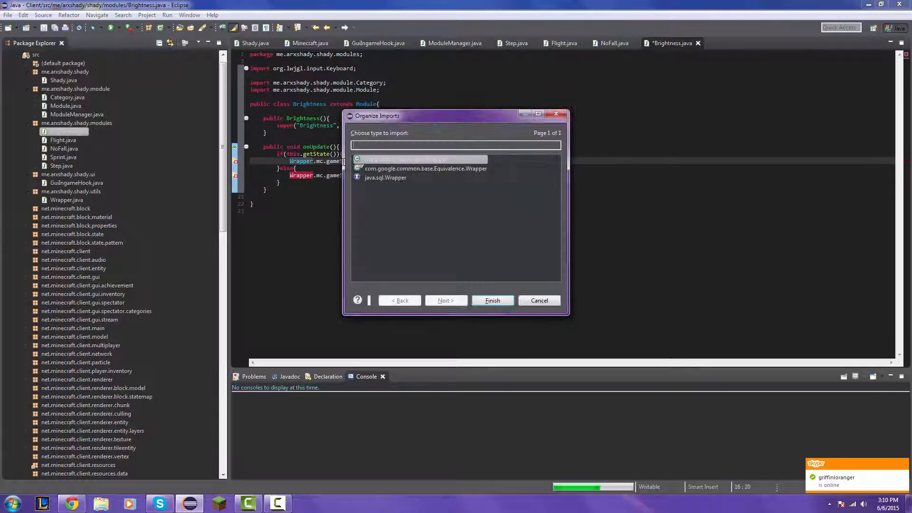
{"action": "left_click", "coordinate": [492, 300]}
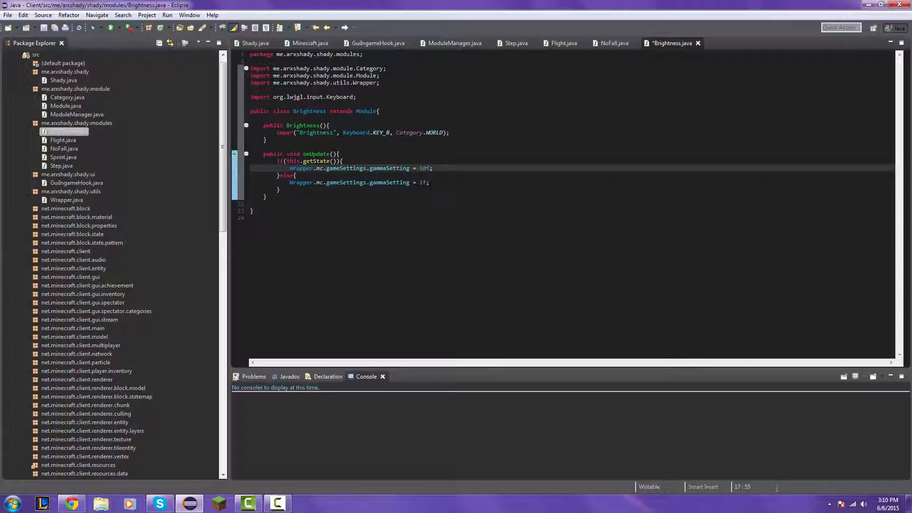
{"action": "mouse_move", "coordinate": [377, 43]}
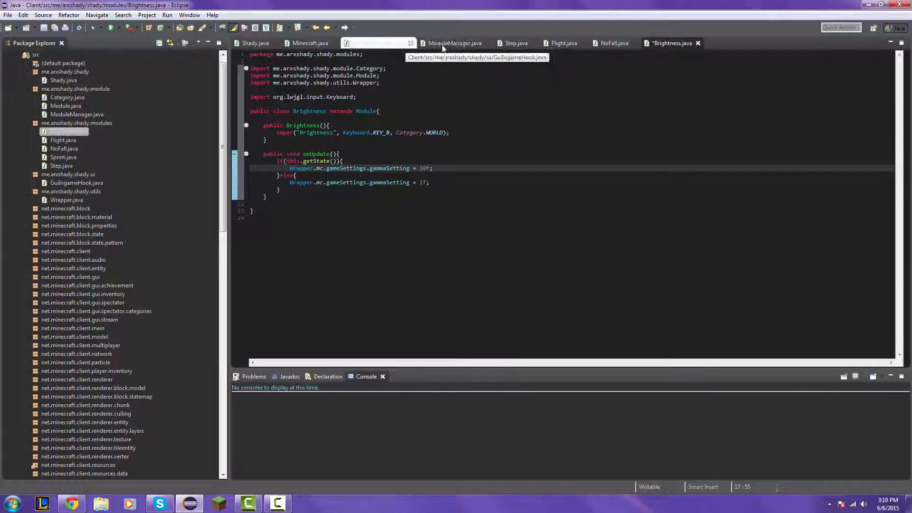
- In ModuleManager, add this.activeModules.add(new Brightness()) after the Flight registration
{"action": "left_click", "coordinate": [452, 43]}
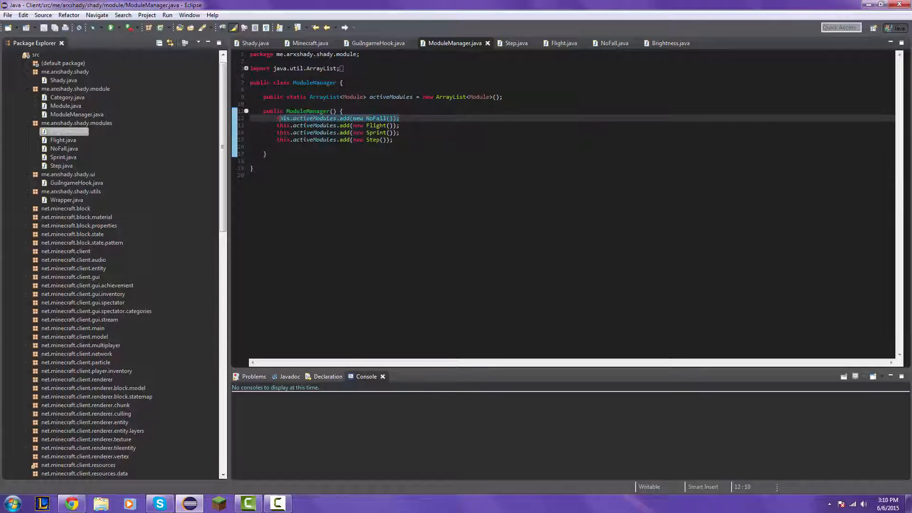
{"action": "left_click", "coordinate": [401, 125]}
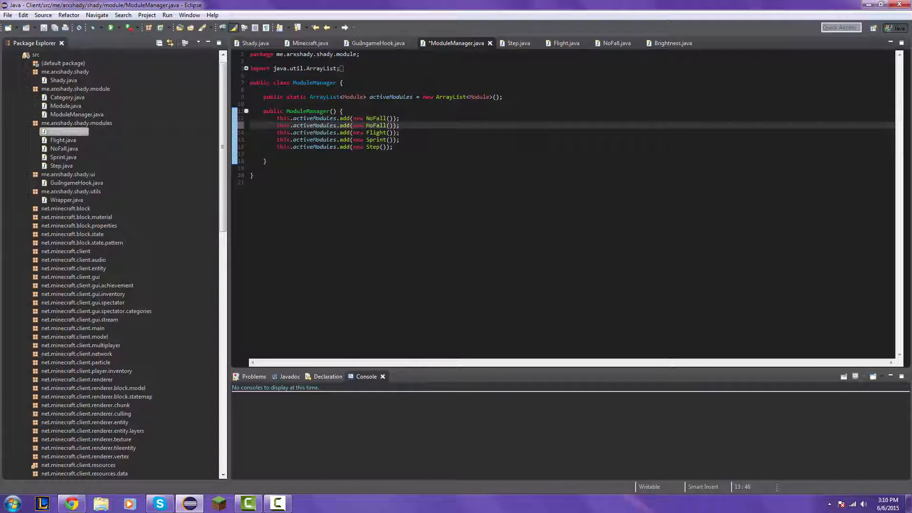
{"action": "key", "text": "Delete"}
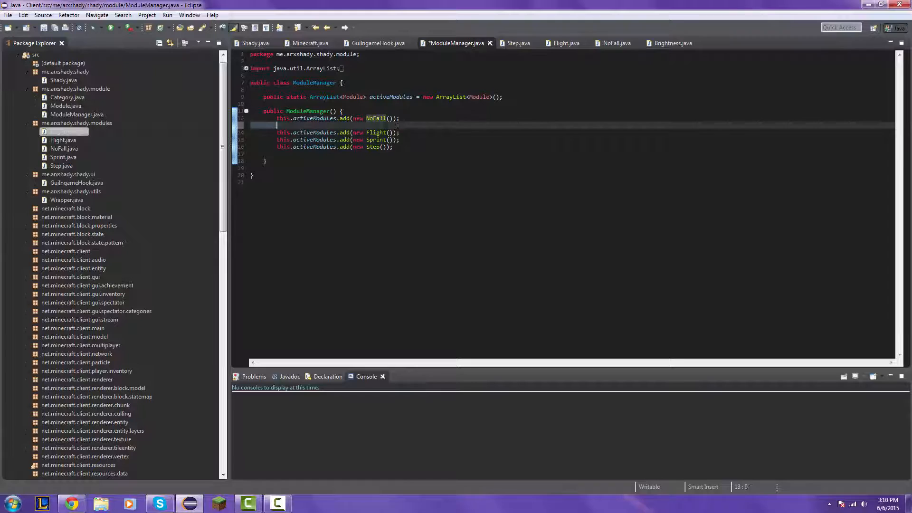
{"action": "key", "text": "Ctrl+s"}
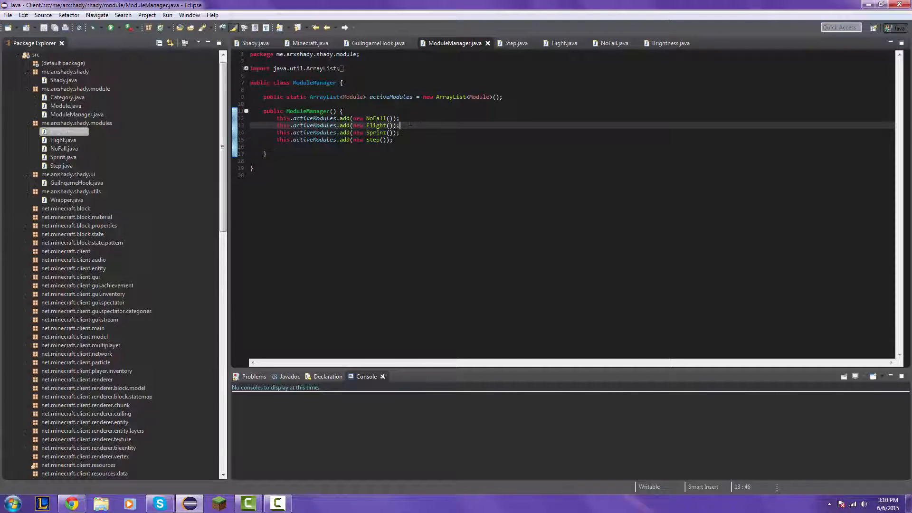
{"action": "type", "text": "this.activeModules.add(new NoFall());"}
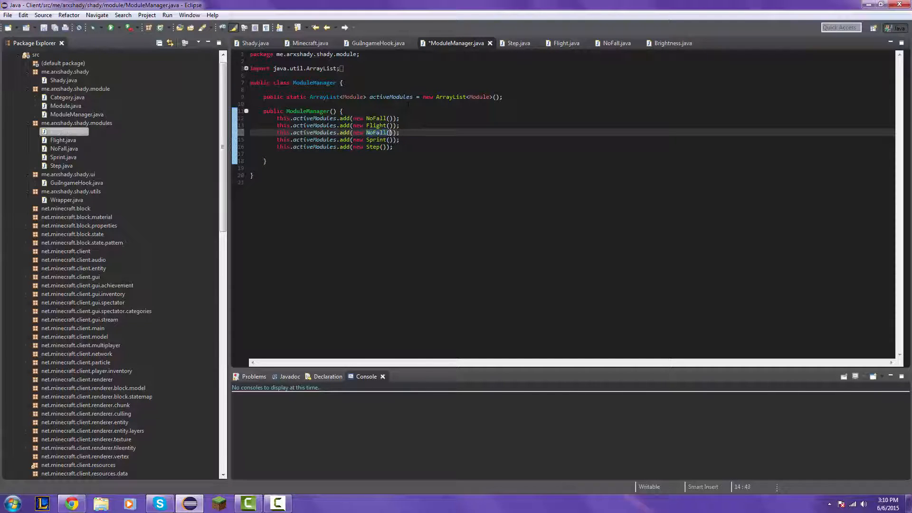
{"action": "type", "text": "Brightness"}
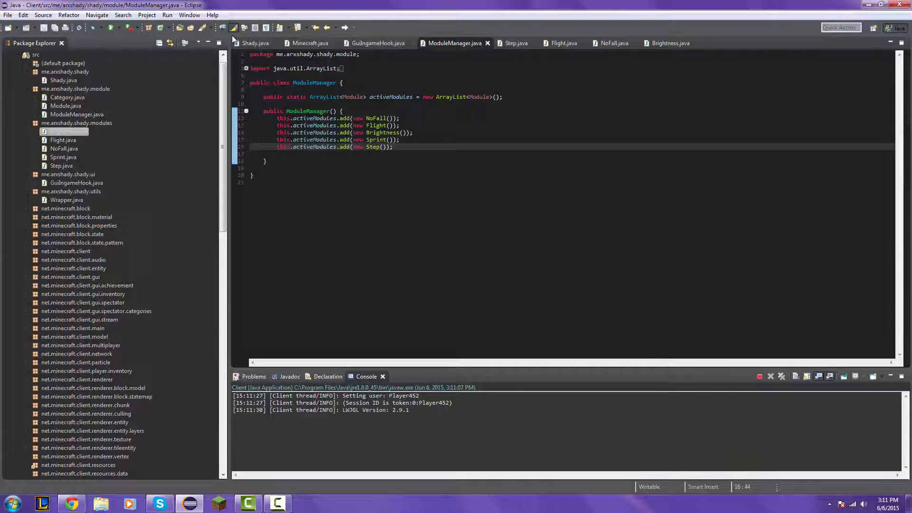
- In the loaded Minecraft world, view the Options and Music & Sound Options screens
{"action": "left_click", "coordinate": [97, 27]}
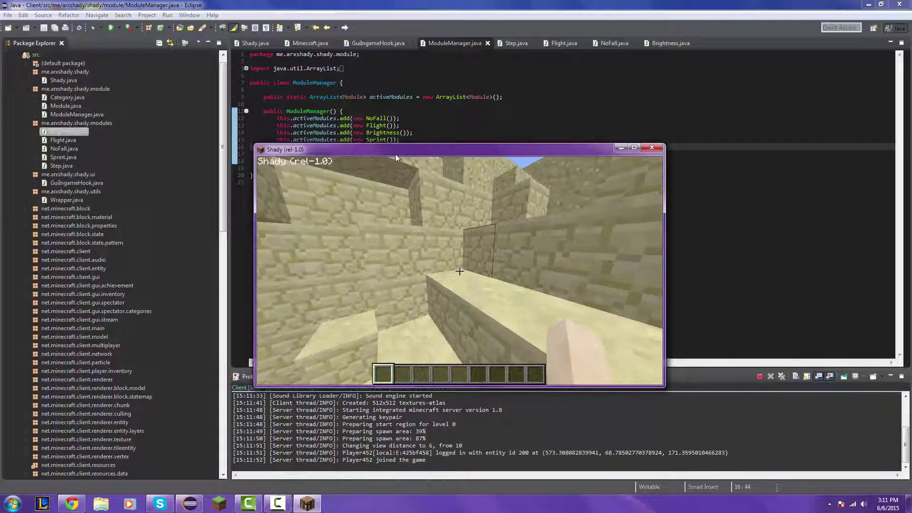
{"action": "key", "text": "Escape"}
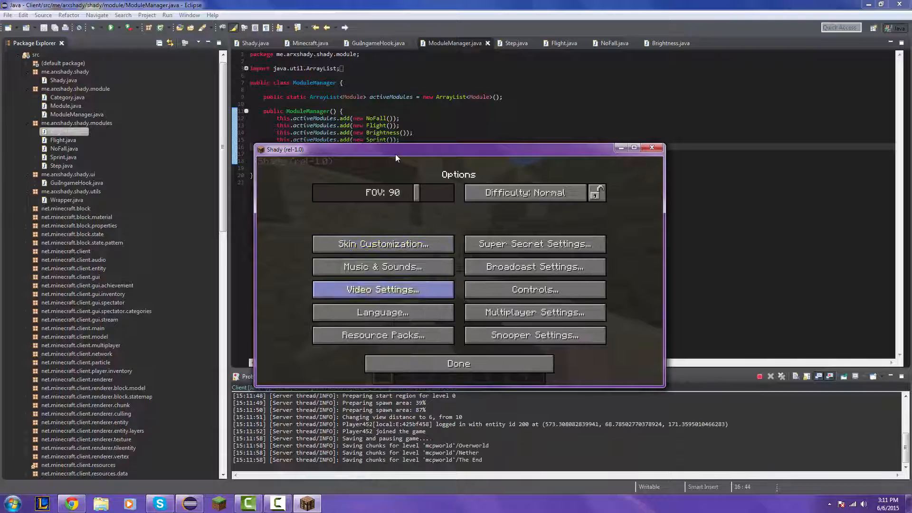
{"action": "left_click", "coordinate": [383, 266]}
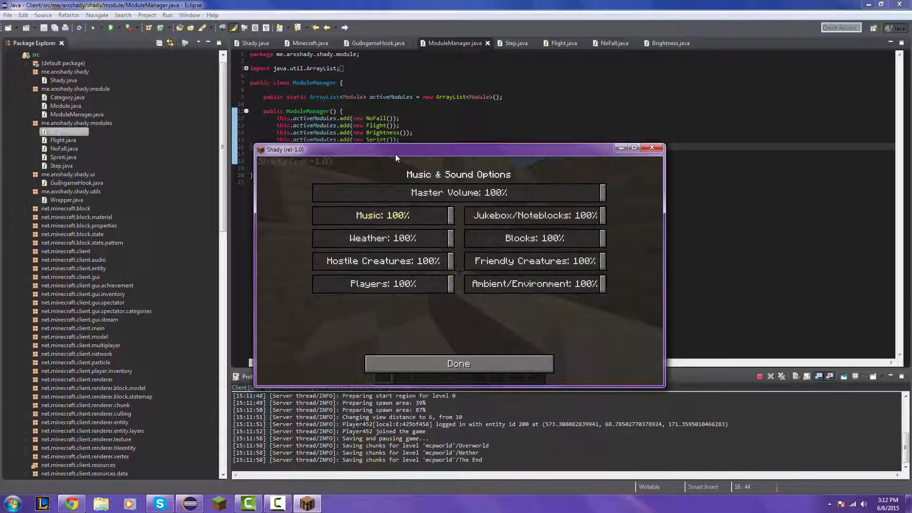
{"action": "left_click", "coordinate": [458, 363]}
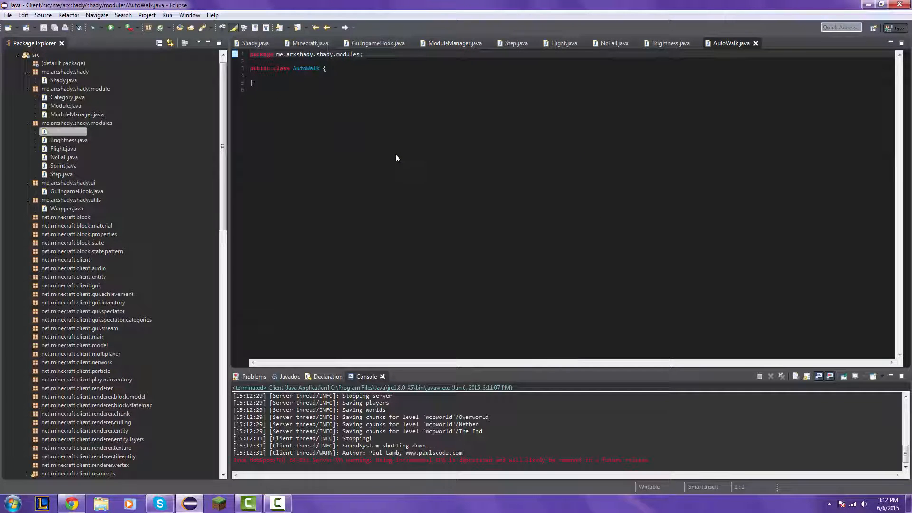
- Make AutoWalk extend Module with super("Auto Walk", Keyboard.KEY_SEMICOLON, Category.PLAYER)
{"action": "type", "text": "extends Module"}
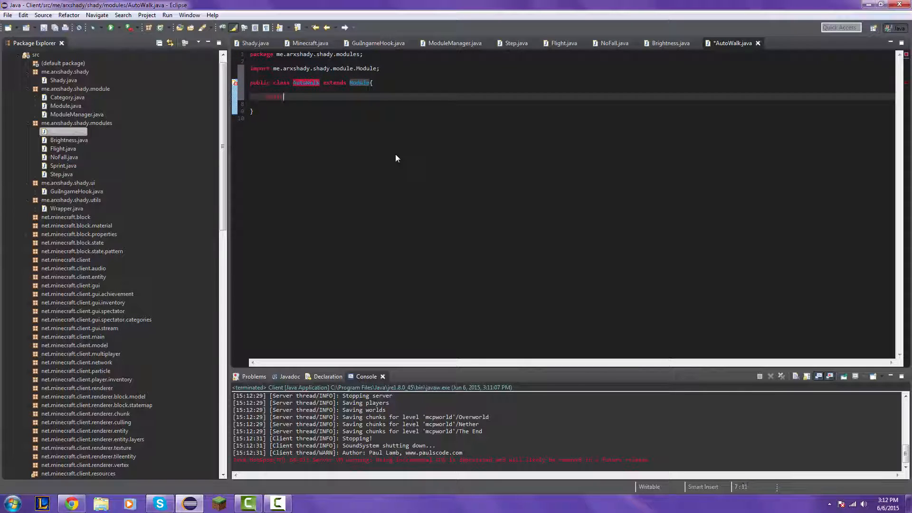
{"action": "type", "text": "public AutoWalk(){"}
{"action": "type", "text": "(\"Auto Walk"}
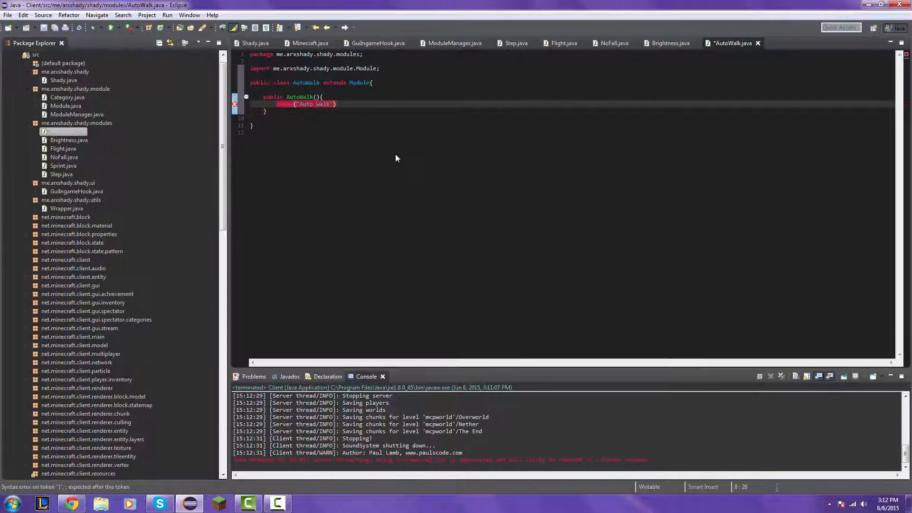
{"action": "type", "text": ", Keyboard."}
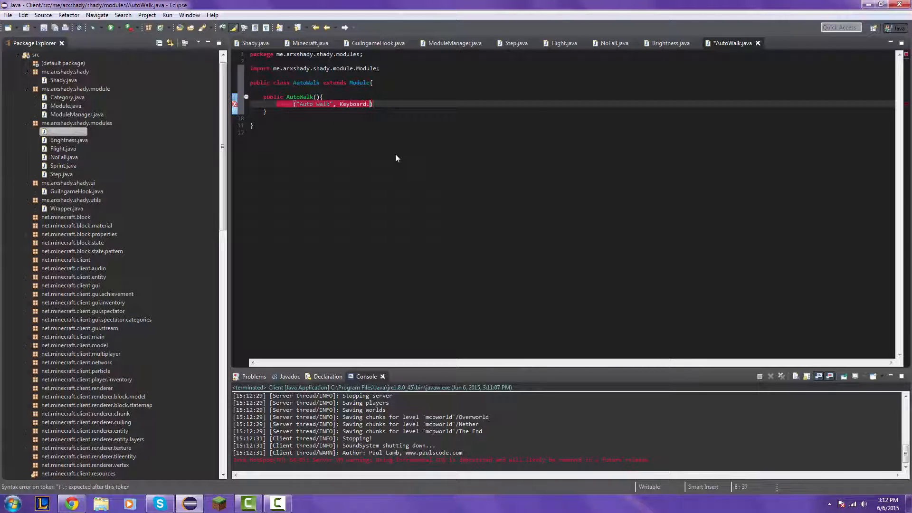
{"action": "type", "text": "KEY_"}
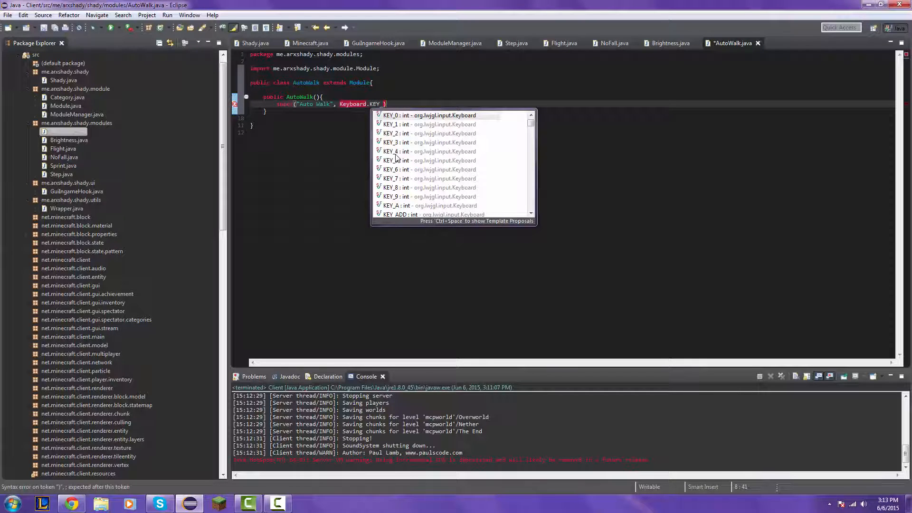
{"action": "type", "text": "SEMICOLON,"}
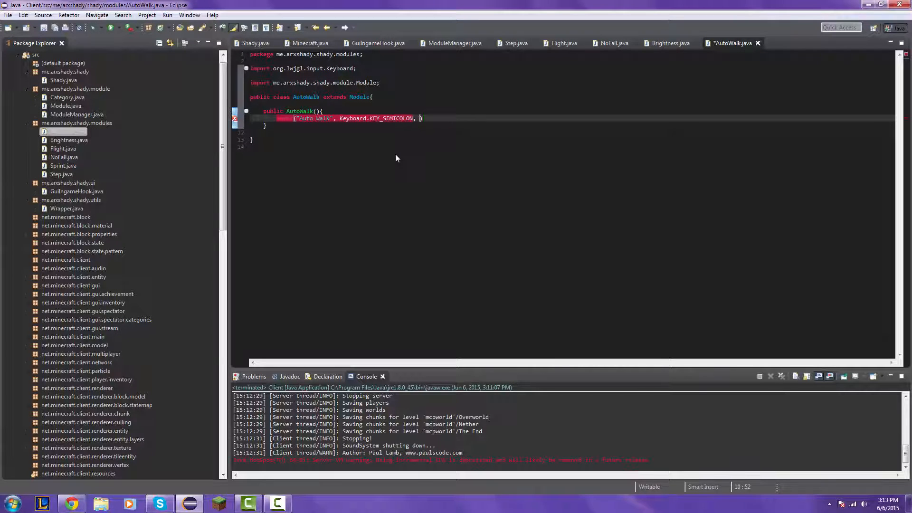
{"action": "type", "text": "Category"}
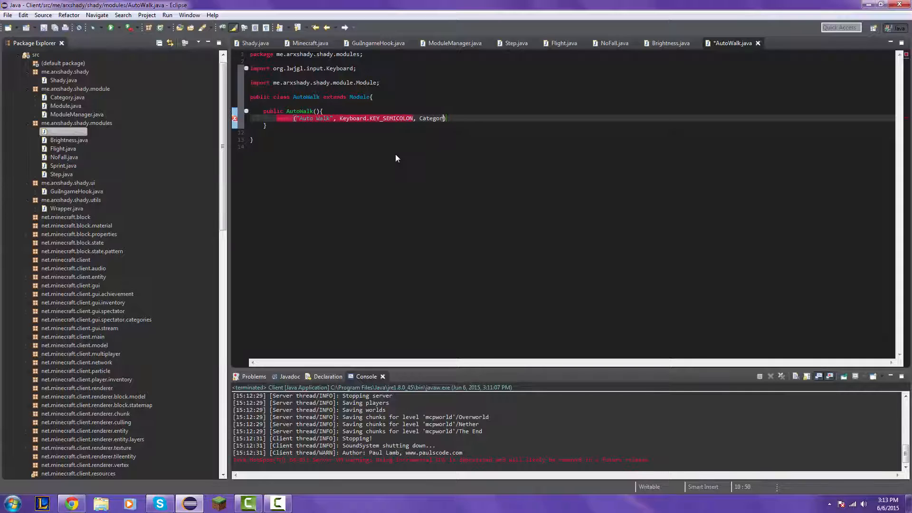
{"action": "type", "text": ".PLAYER"}
{"action": "type", "text": "public void onUpdate(){"}
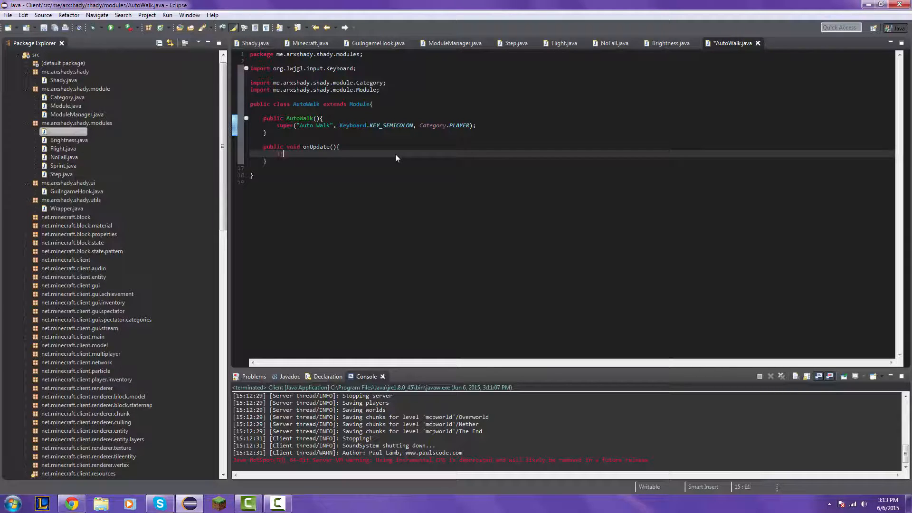
- Write onUpdate setting keyBindForward.pressed when getState() is true, then organize imports
{"action": "type", "text": "if(getState())"}
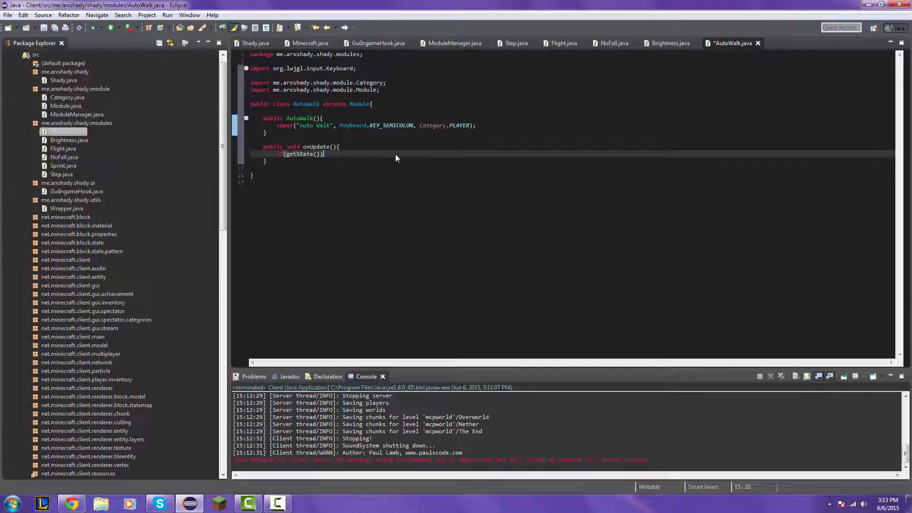
{"action": "type", "text": "{"}
{"action": "type", "text": "Wrapper.mc.gameSettings.Key"}
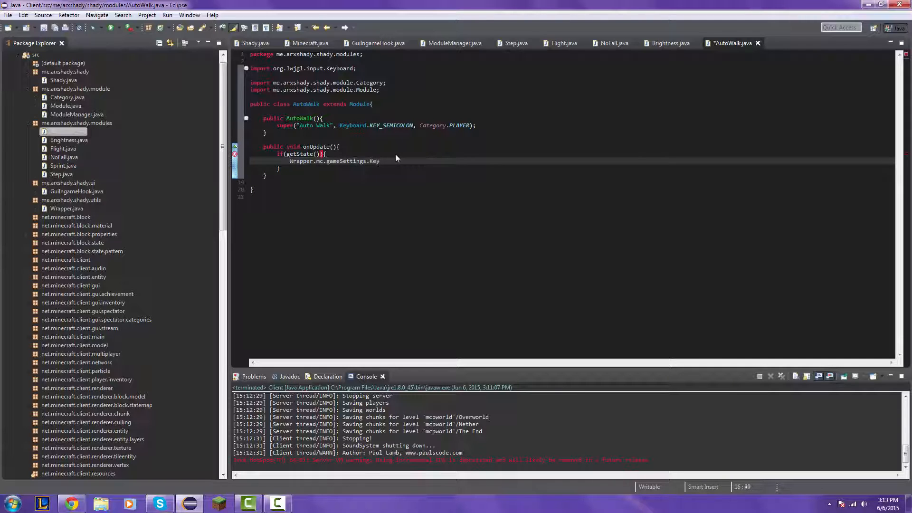
{"action": "type", "text": "keyBindFo"}
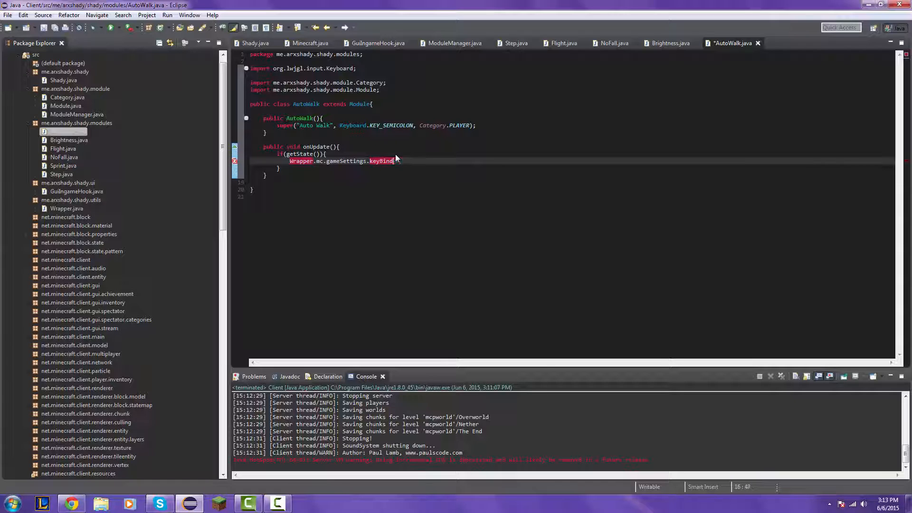
{"action": "type", "text": "Forward"}
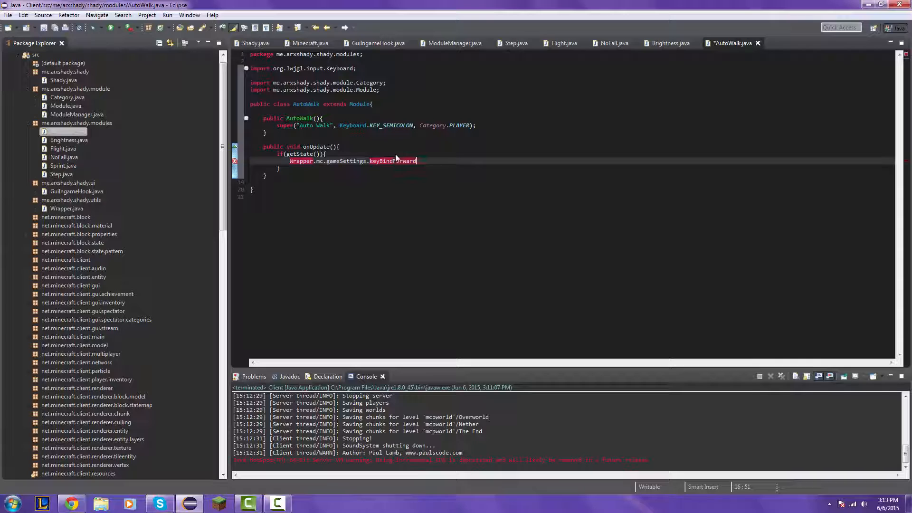
{"action": "type", "text": ".pressed"}
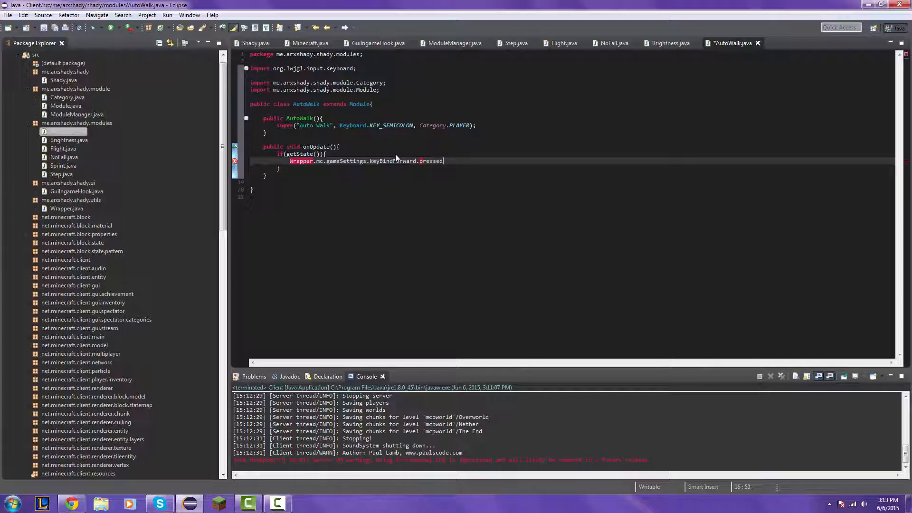
{"action": "type", "text": "= t;"}
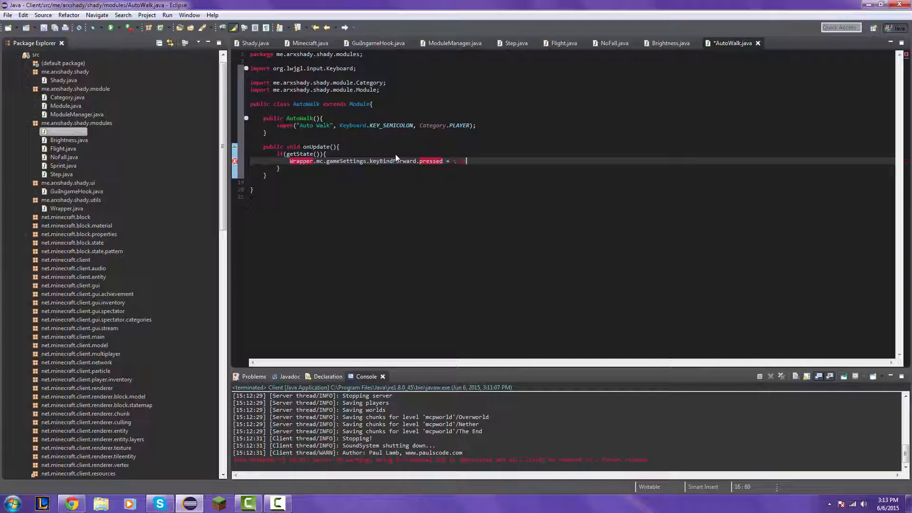
{"action": "key", "text": "Ctrl+Shift+O"}
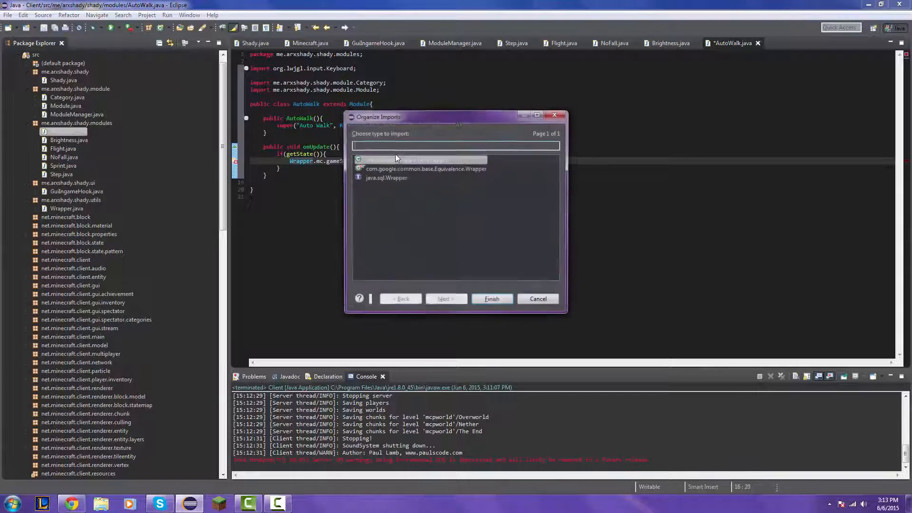
- Import me.arxshady.shady.utils.Wrapper and make KeyBinding's pressed field public via quick fix
{"action": "left_click", "coordinate": [492, 299]}
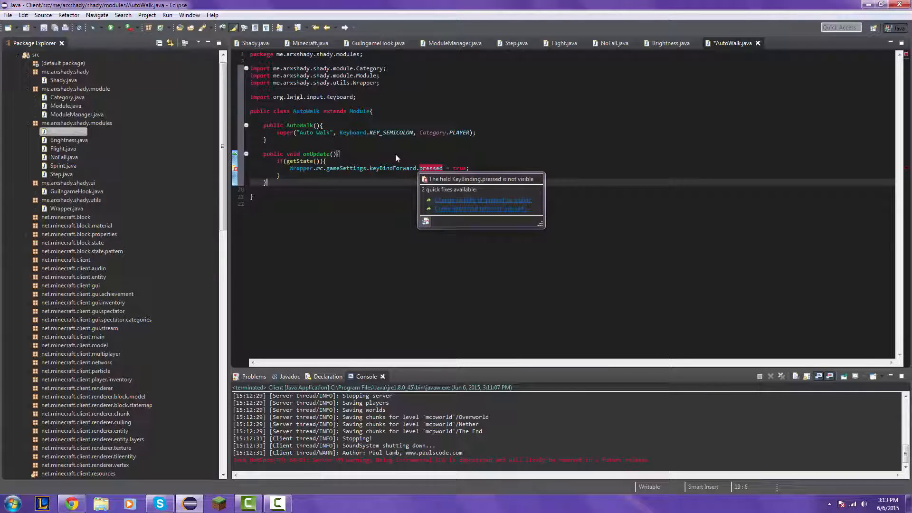
{"action": "left_click", "coordinate": [483, 200]}
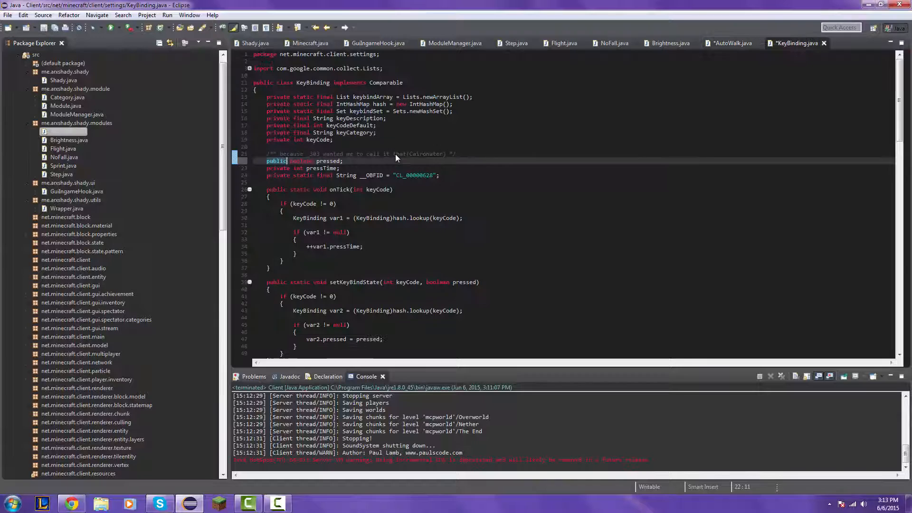
{"action": "left_click", "coordinate": [733, 43]}
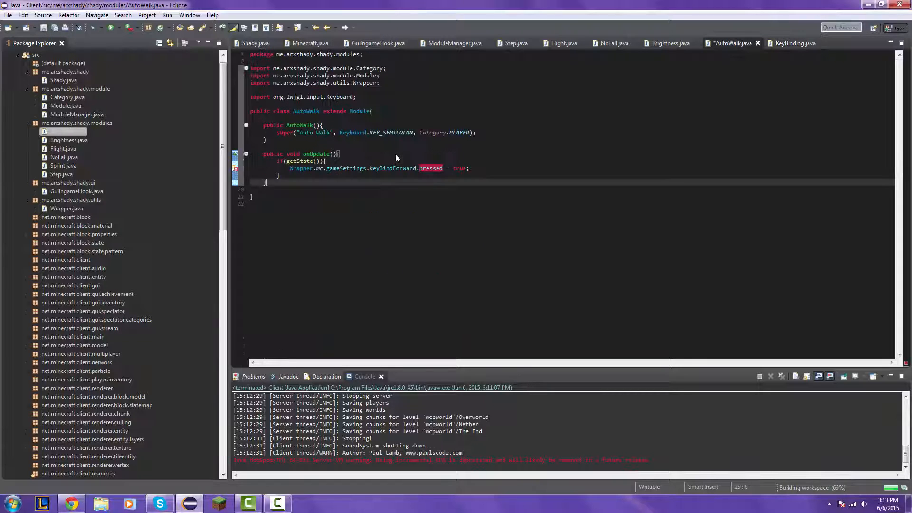
{"action": "key", "text": "Ctrl+s"}
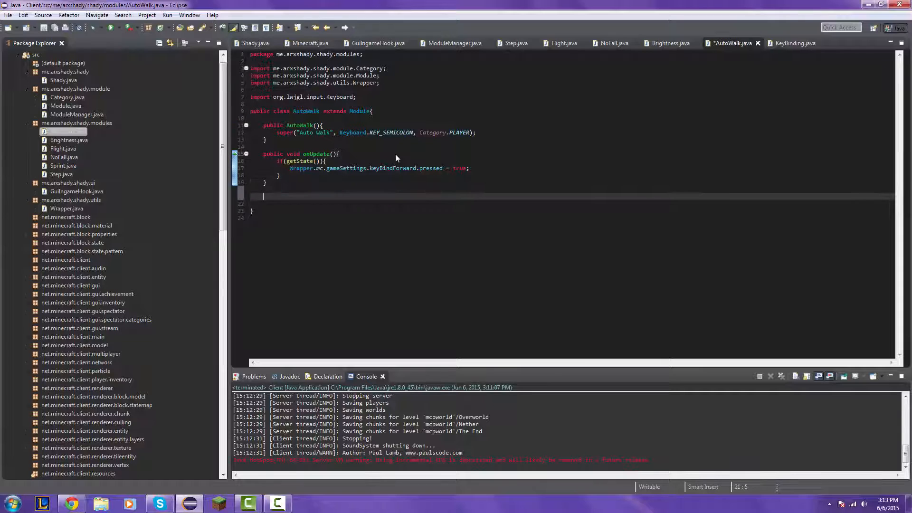
- Add an onDisable method setting Wrapper.mc.gameSettings.keyBindForward.pressed to false
{"action": "type", "text": "public void onDisable(){"}
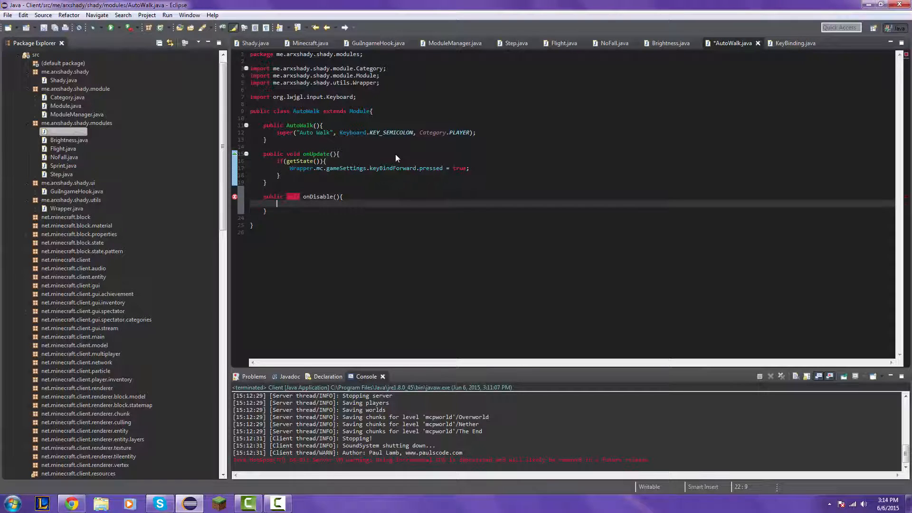
{"action": "type", "text": "Wrapper"}
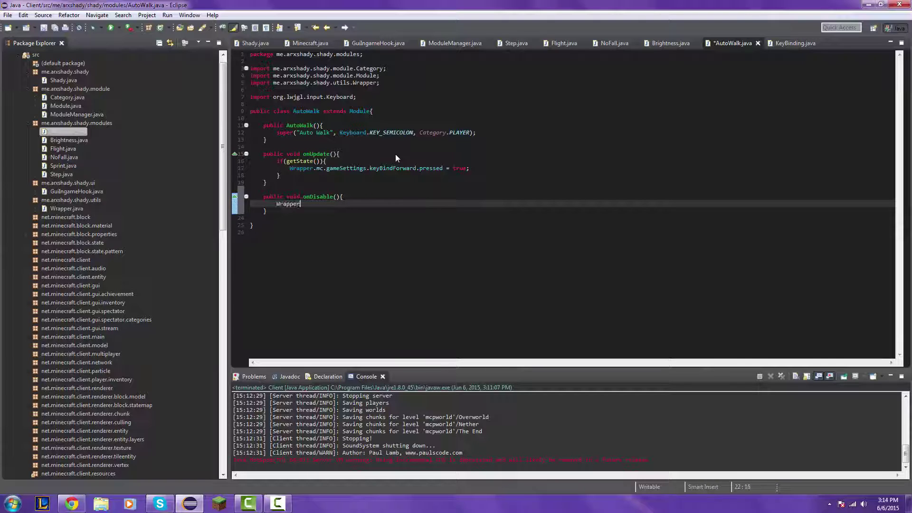
{"action": "type", "text": ".mc.gameSettings"}
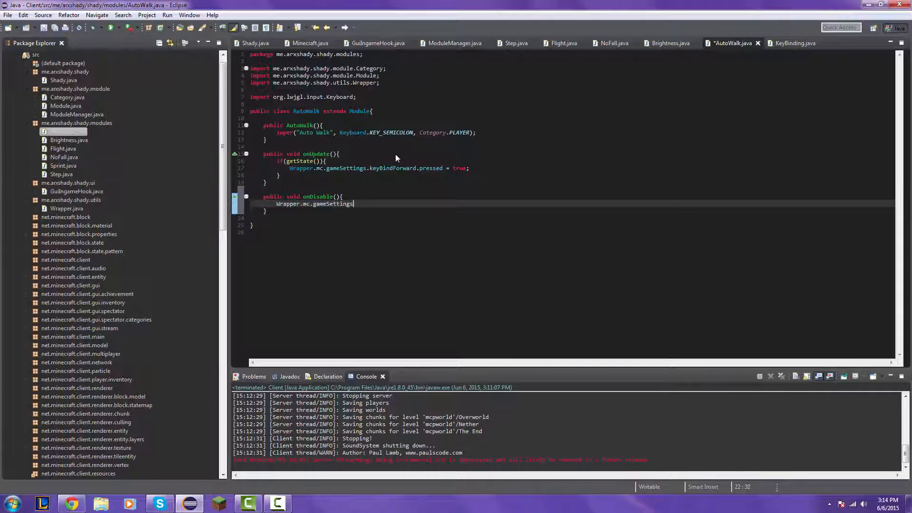
{"action": "type", "text": ".keyBindForward"}
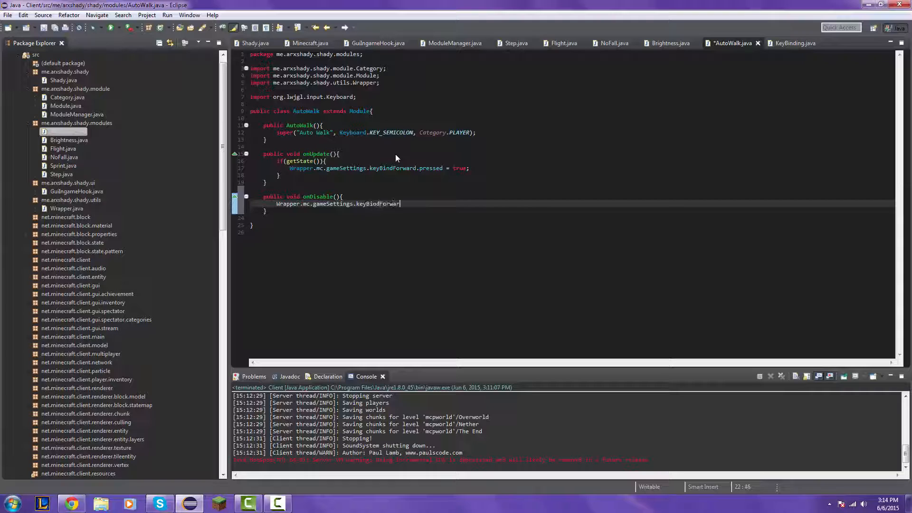
{"action": "type", "text": ".pressed ="}
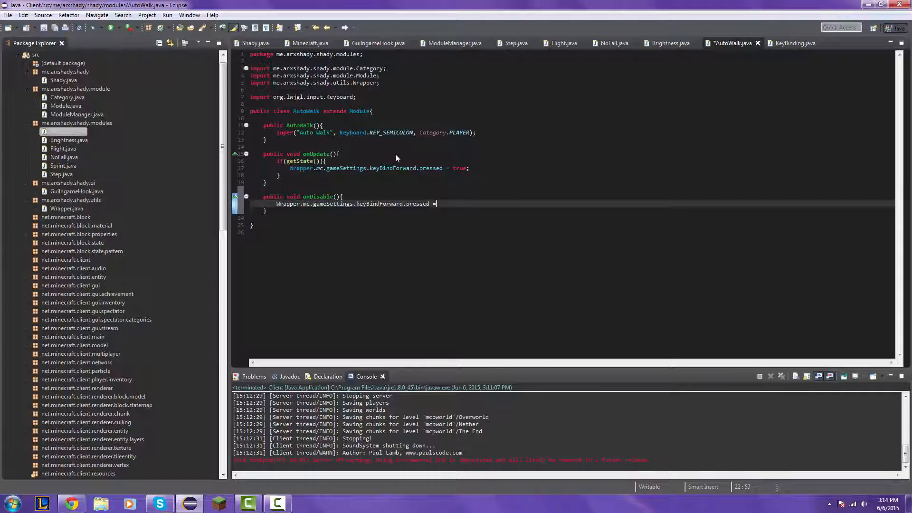
{"action": "type", "text": "false;"}
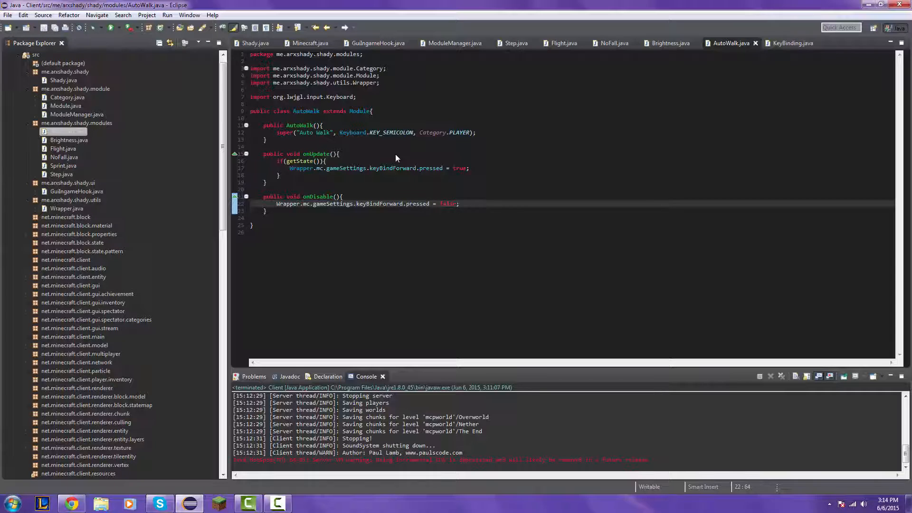
{"action": "left_click", "coordinate": [455, 42]}
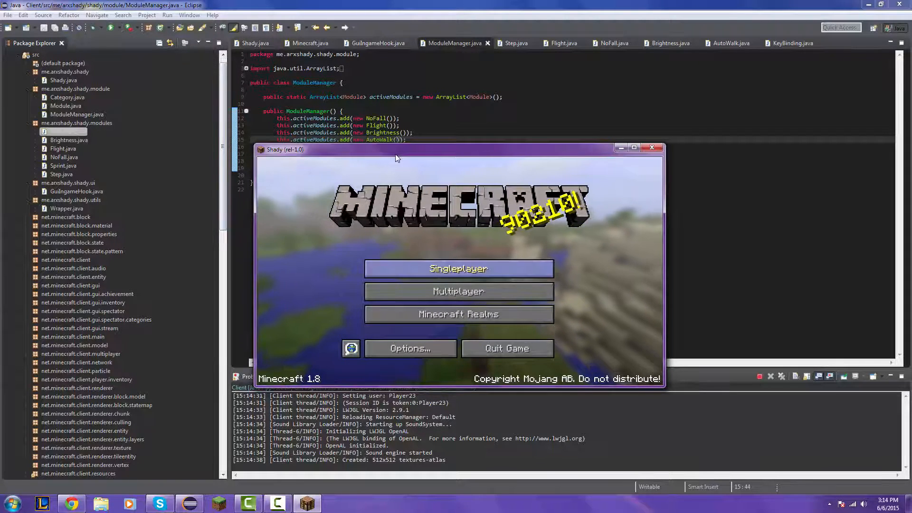
- Open a singleplayer world in the relaunched client to test AutoWalk
{"action": "left_click", "coordinate": [459, 269]}
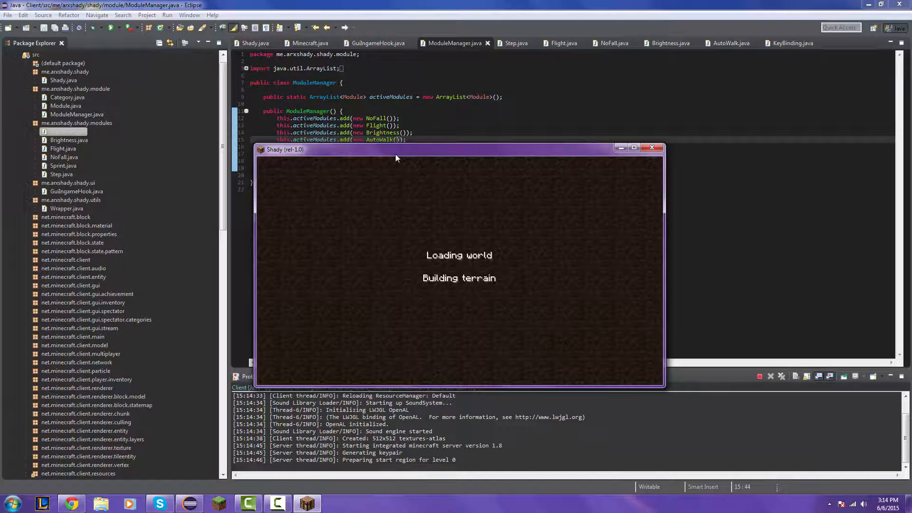